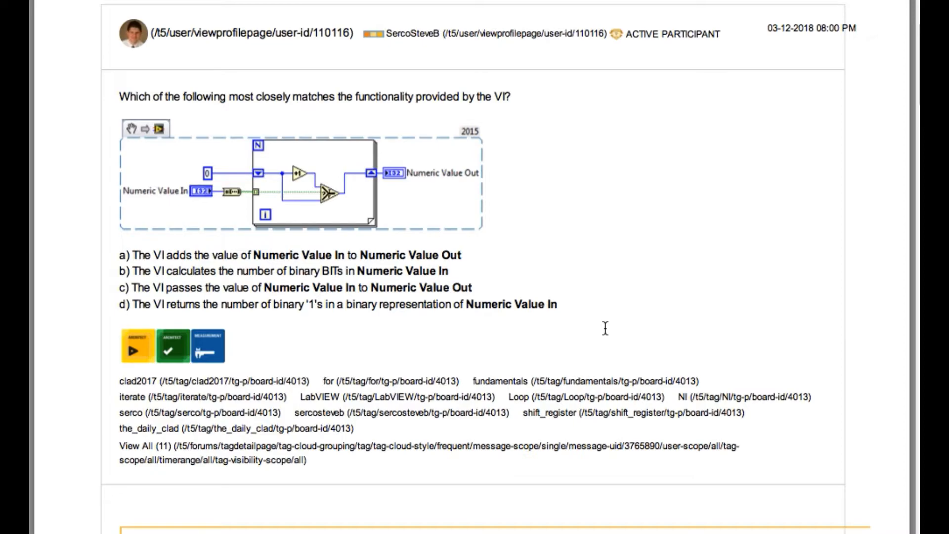
pyautogui.moveTo(224, 389)
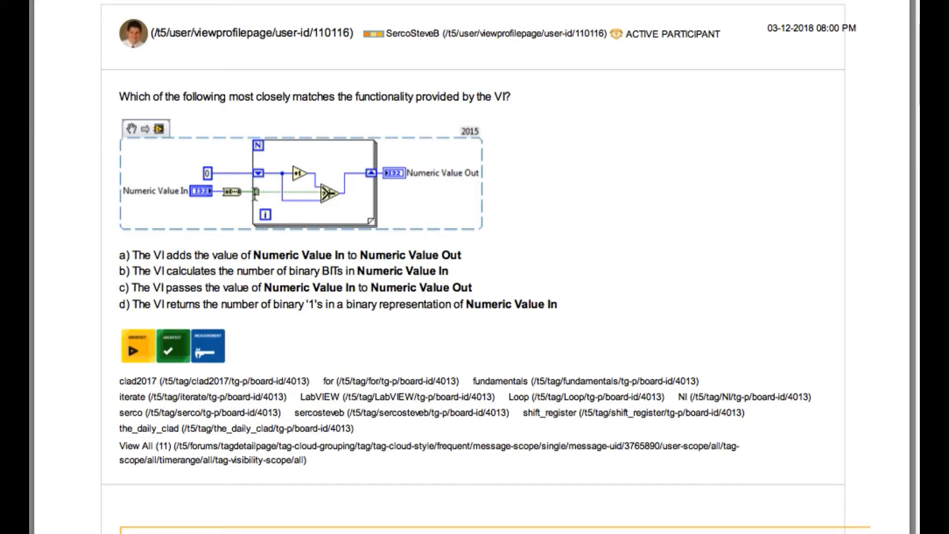
pyautogui.moveTo(307, 186)
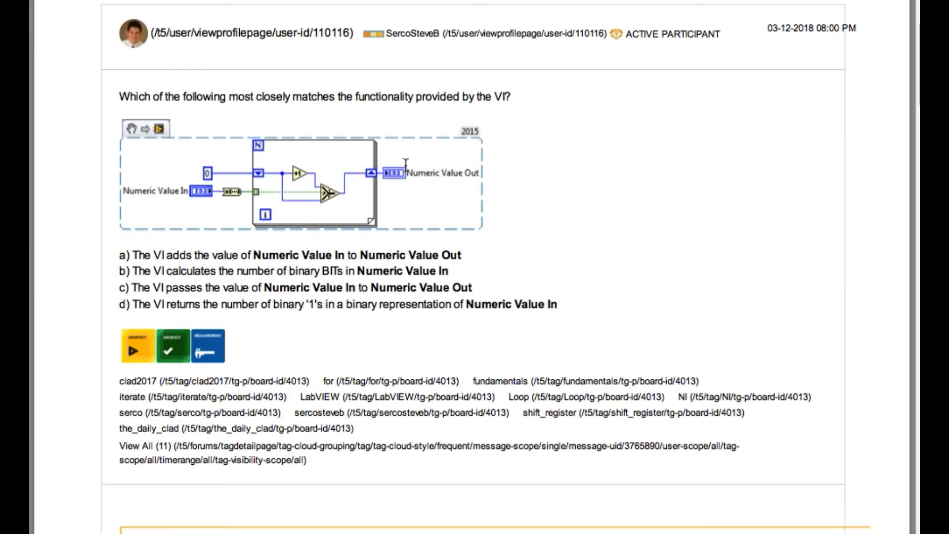
pyautogui.moveTo(174, 258)
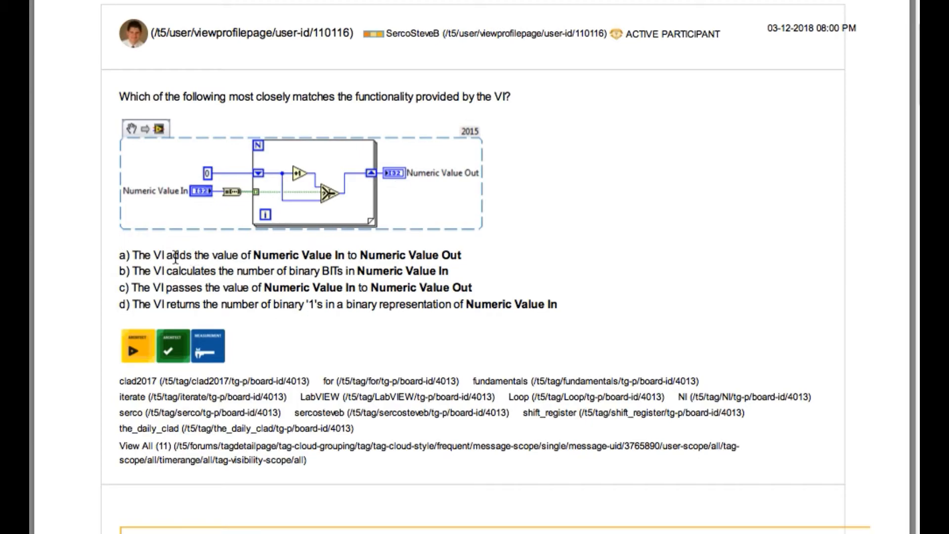
pyautogui.moveTo(183, 289)
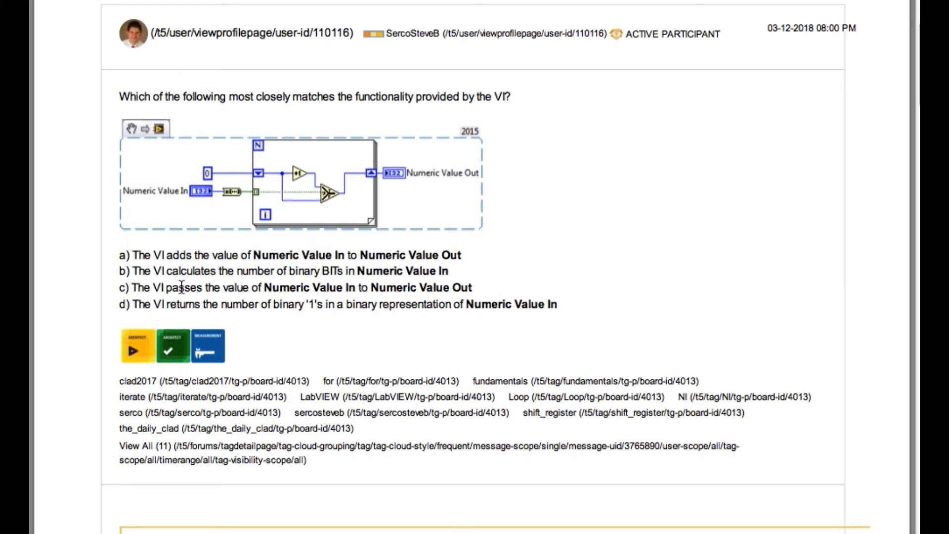